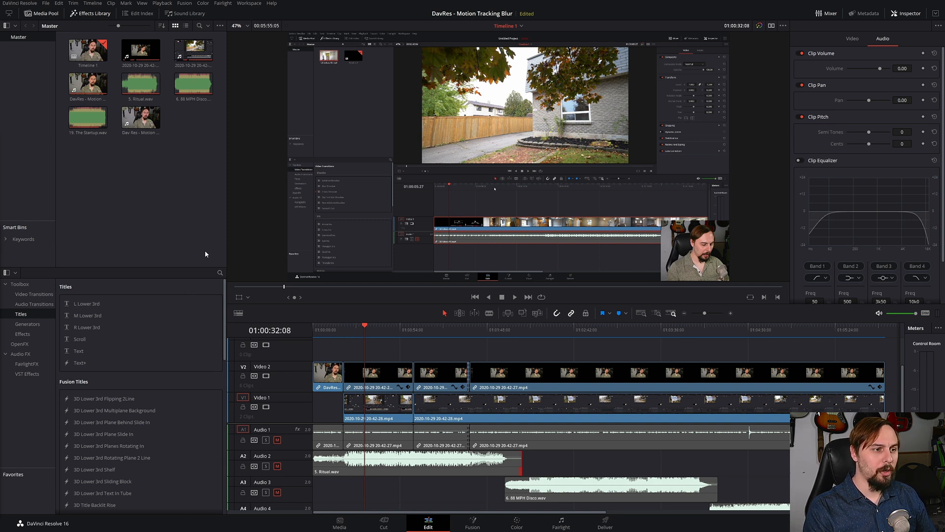
pyautogui.moveTo(257, 157)
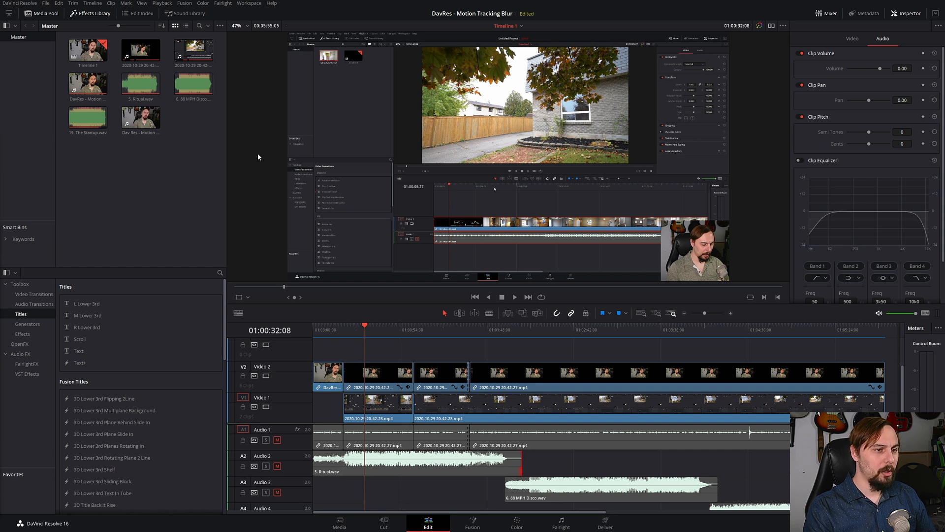
pyautogui.moveTo(252, 132)
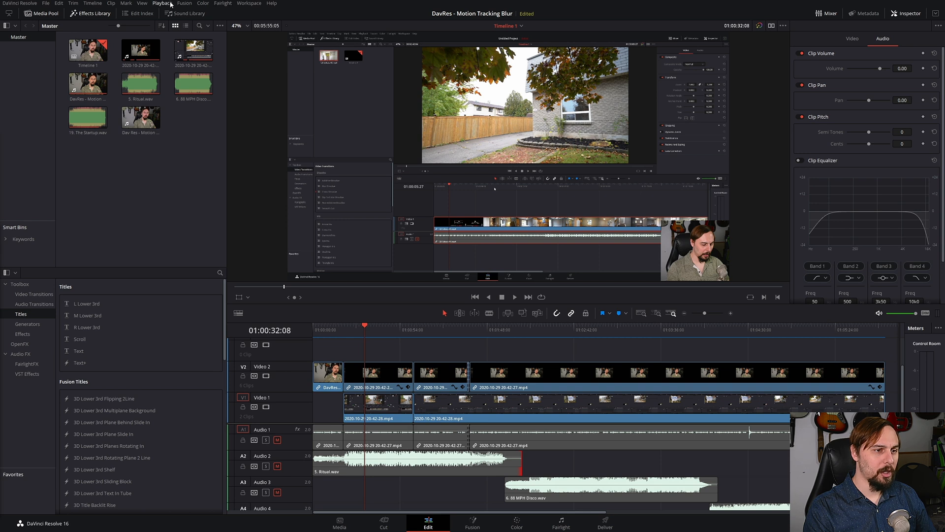
# Bring up the Playback menu's Delete Render Cache options: All, Unused and Selected Clips.
pyautogui.click(162, 3)
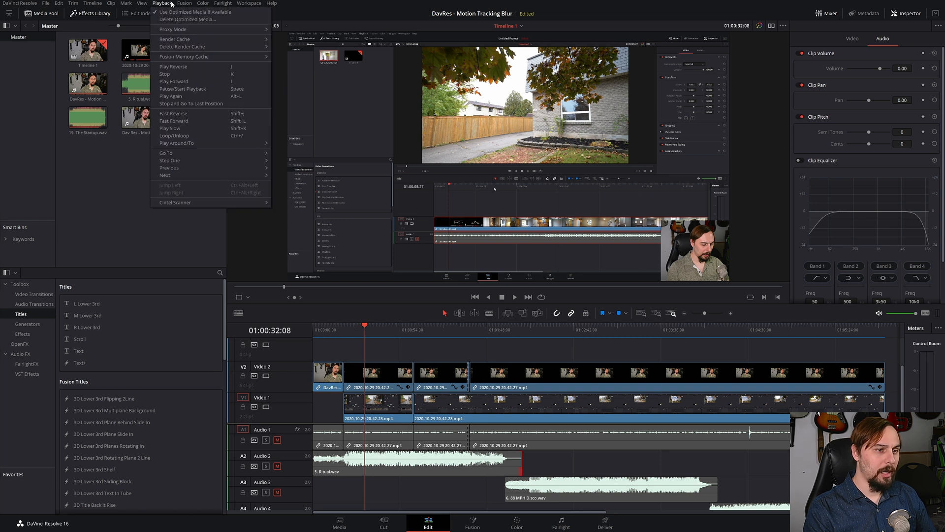
pyautogui.moveTo(187, 20)
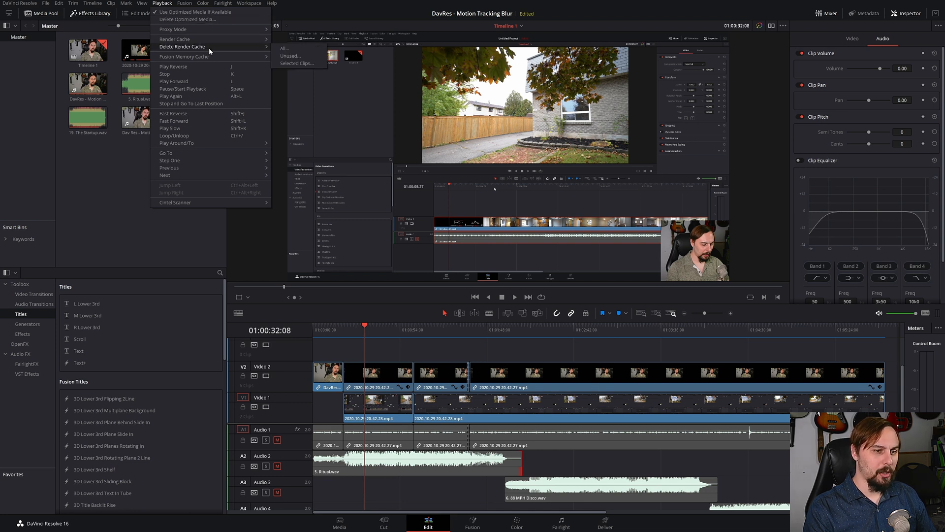
pyautogui.moveTo(296, 63)
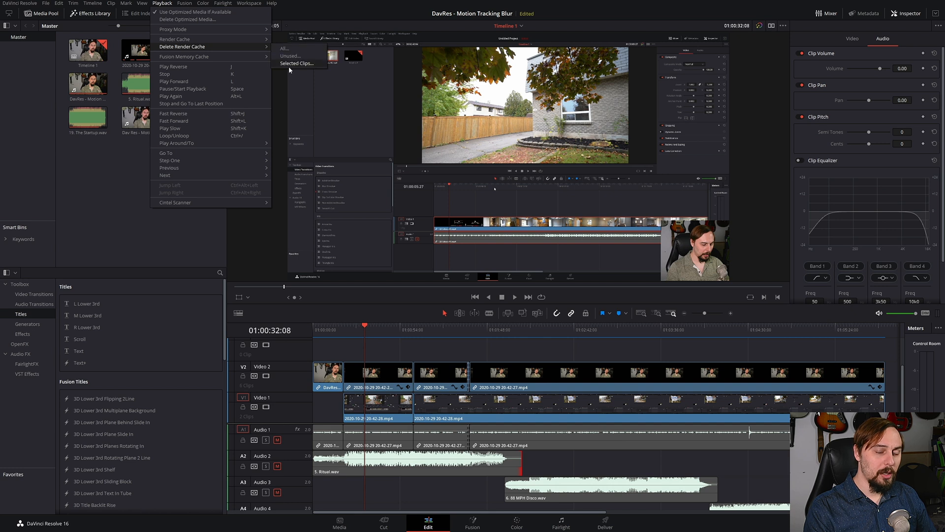
pyautogui.moveTo(306, 54)
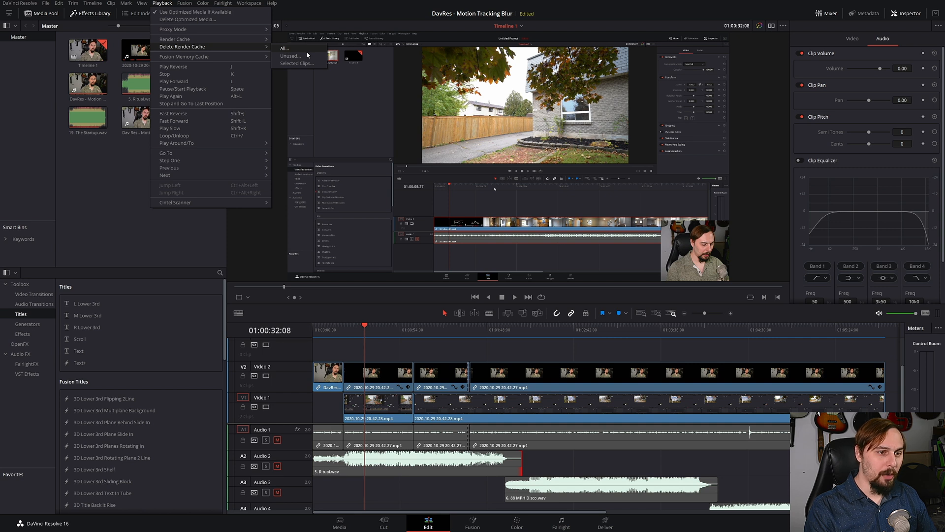
pyautogui.moveTo(296, 63)
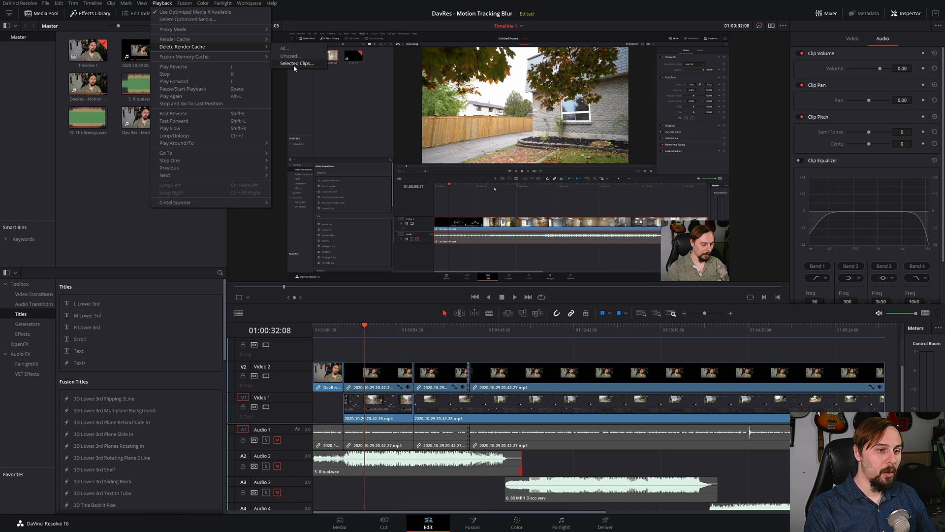
pyautogui.moveTo(300, 49)
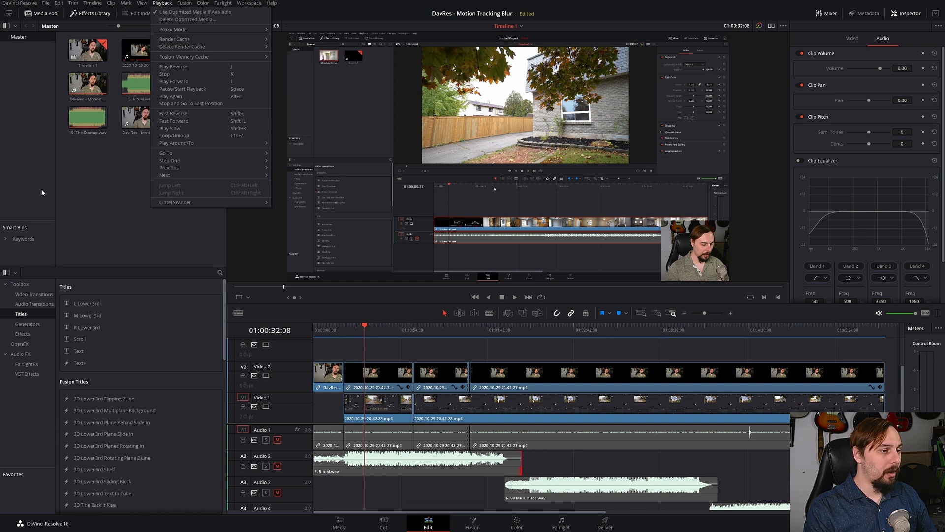
# Dismiss the Playback menu and browse to Videos > Resolve Output in File Explorer.
pyautogui.click(43, 192)
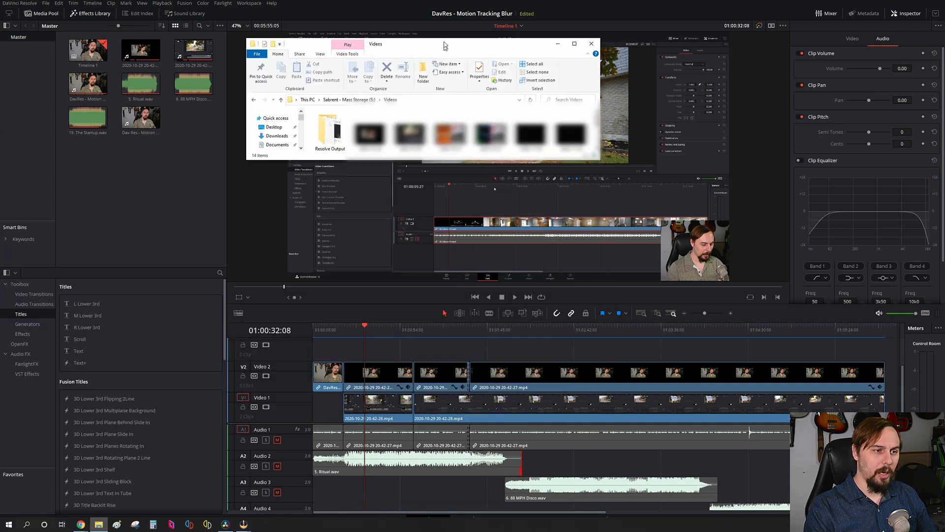
pyautogui.click(573, 43)
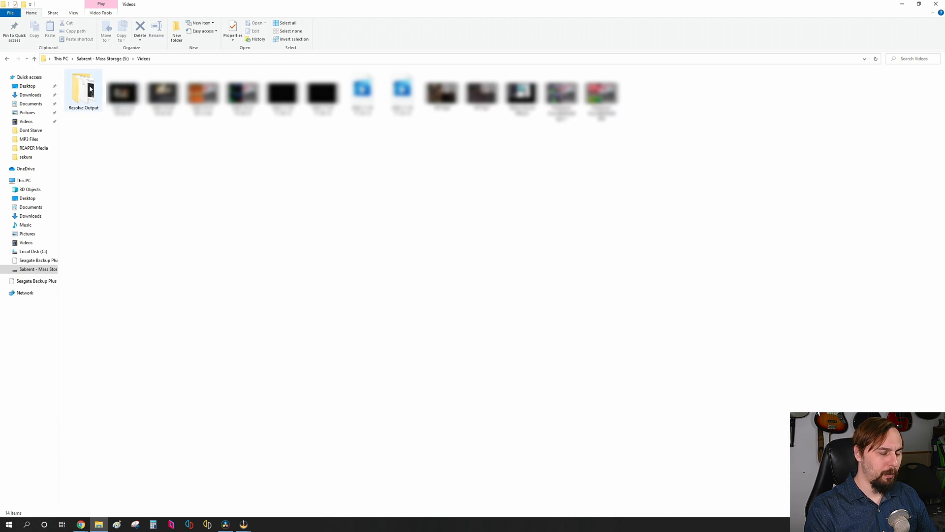
pyautogui.doubleClick(83, 91)
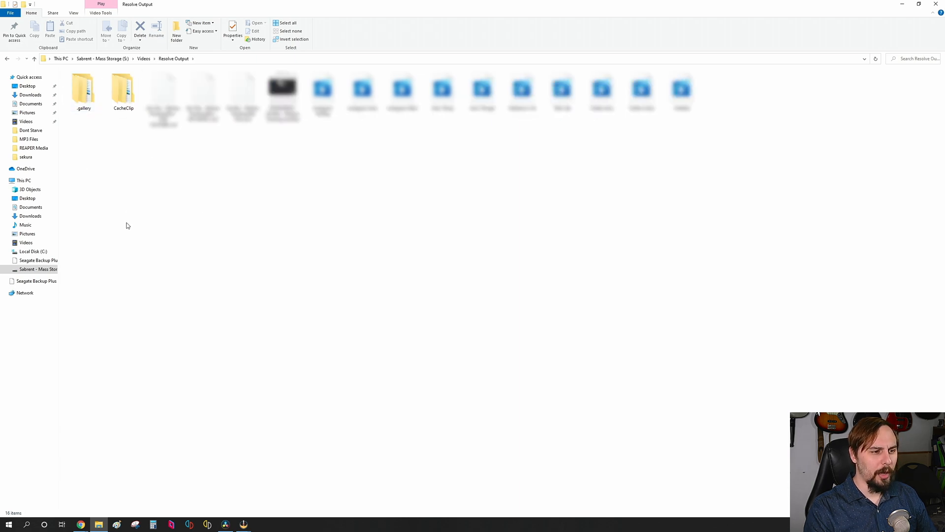
pyautogui.moveTo(136, 139)
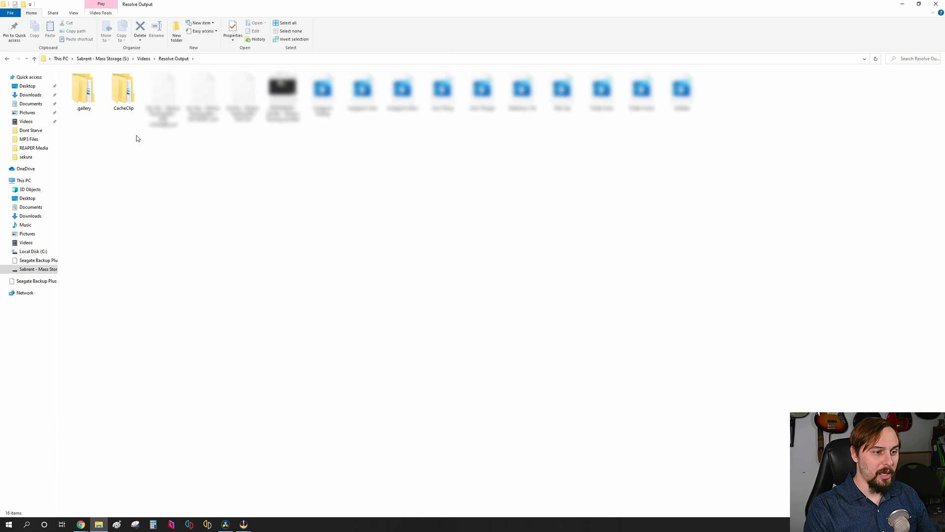
# Bring up the file actions for the CacheClip folder.
pyautogui.click(123, 90)
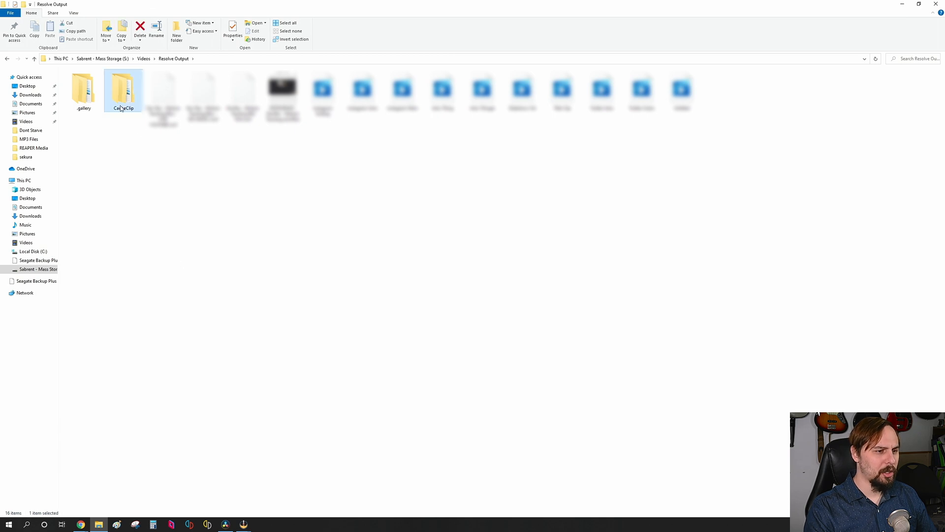
pyautogui.rightClick(124, 90)
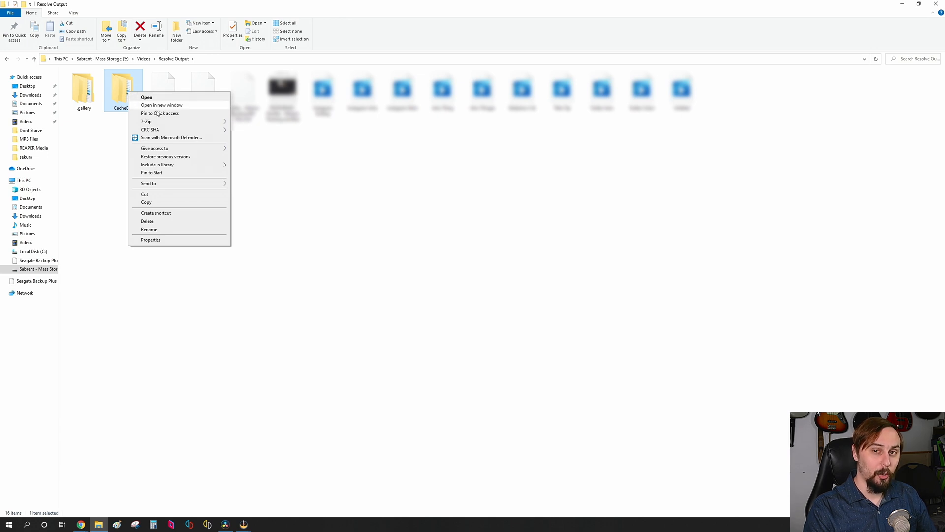
pyautogui.moveTo(221, 213)
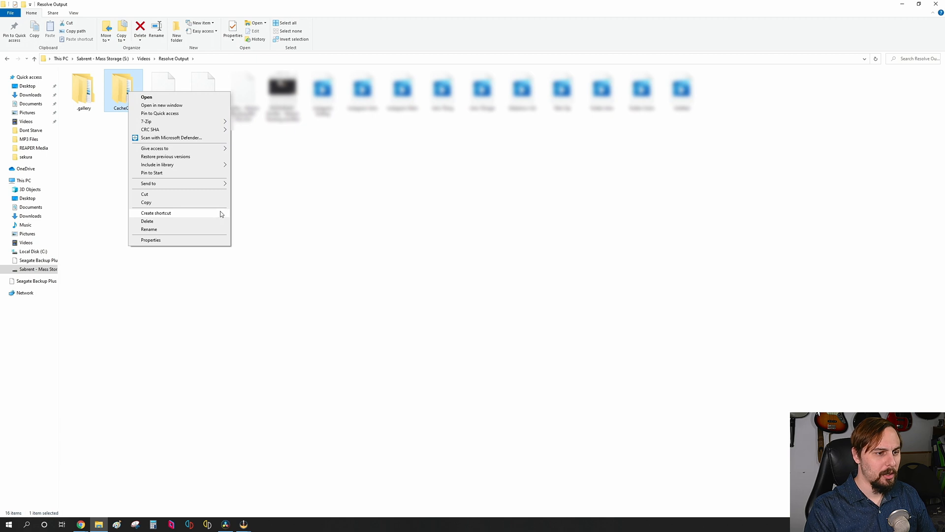
pyautogui.moveTo(270, 216)
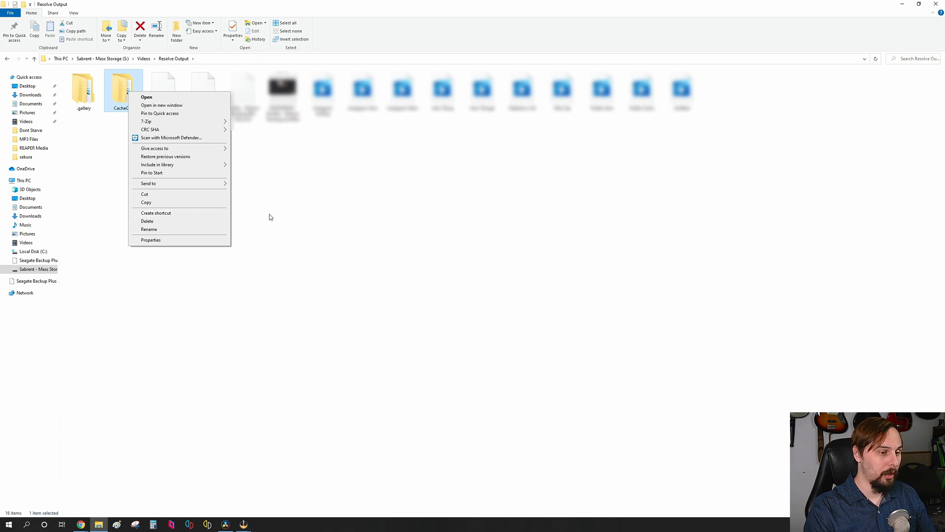
pyautogui.click(150, 240)
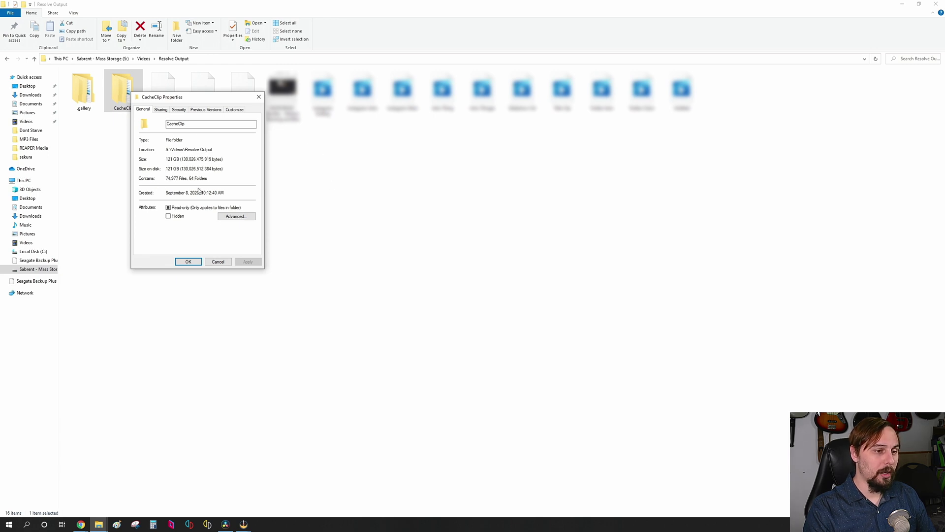
pyautogui.moveTo(240, 188)
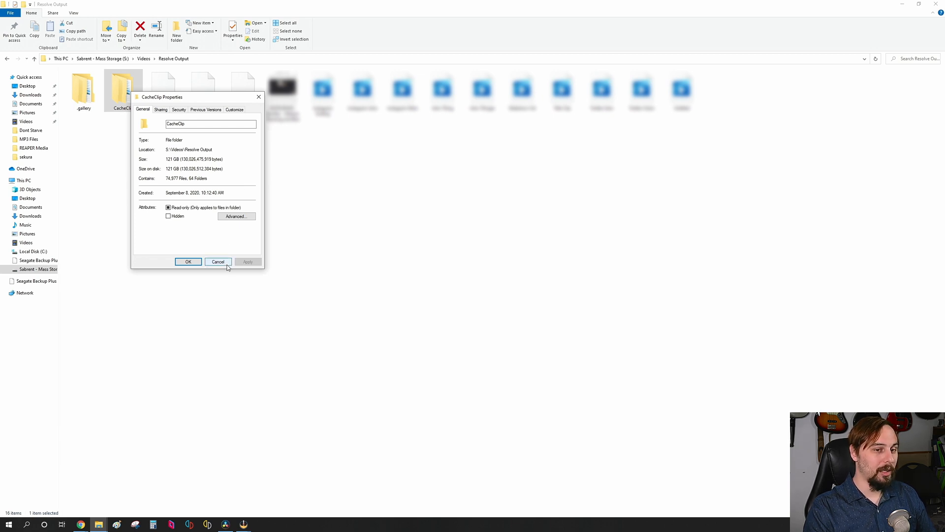
pyautogui.click(218, 261)
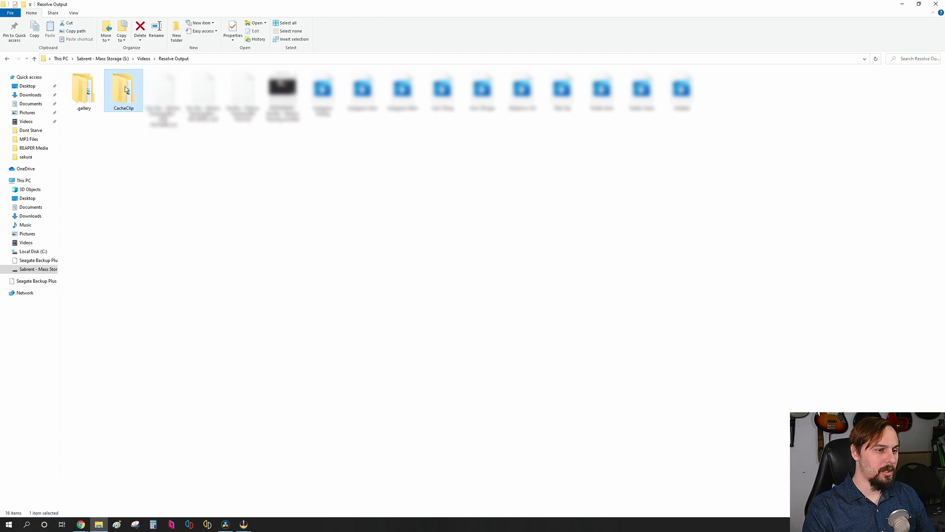
# View the CacheClip folder's five cache subfolders, then close File Explorer to return to Resolve.
pyautogui.doubleClick(123, 90)
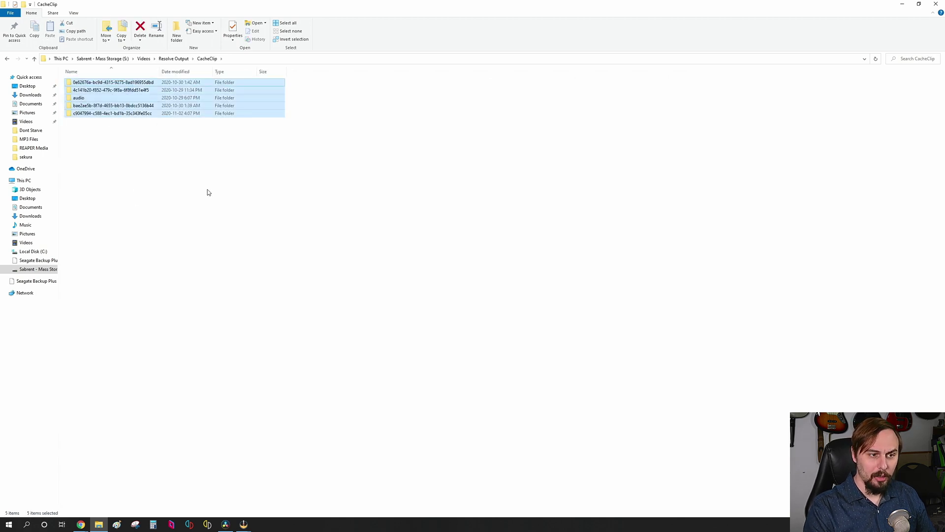
pyautogui.moveTo(357, 313)
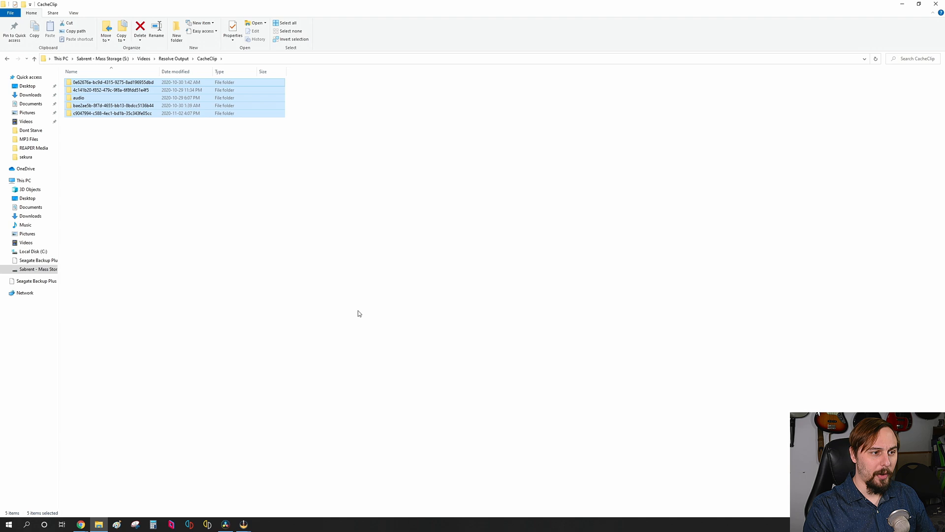
pyautogui.moveTo(939, 4)
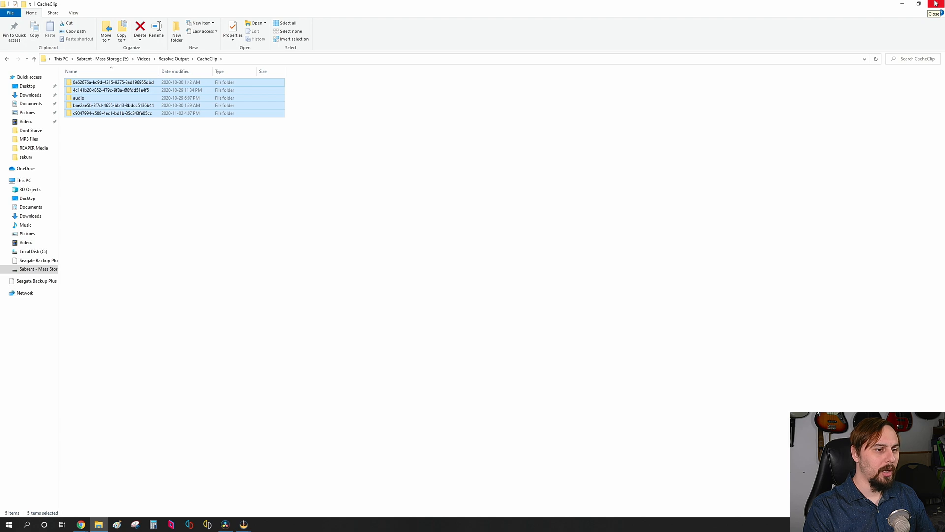
pyautogui.moveTo(528, 345)
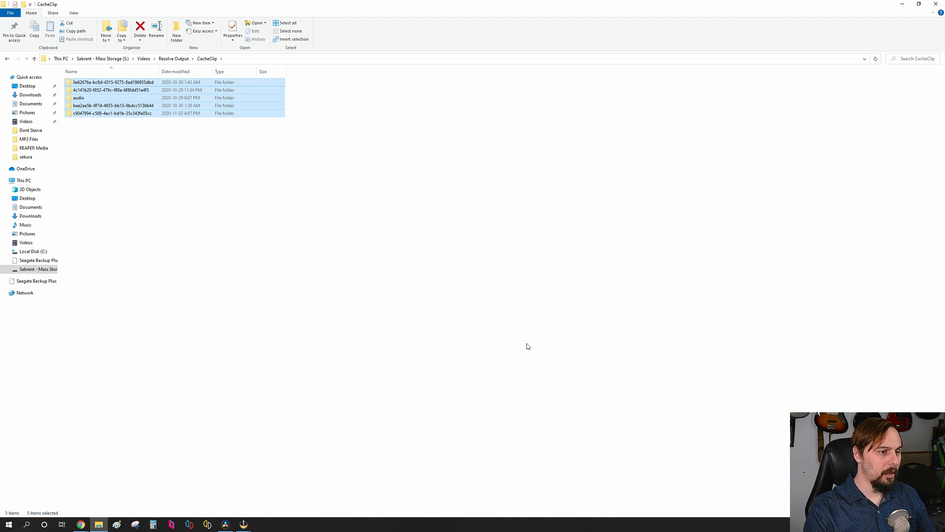
pyautogui.moveTo(512, 331)
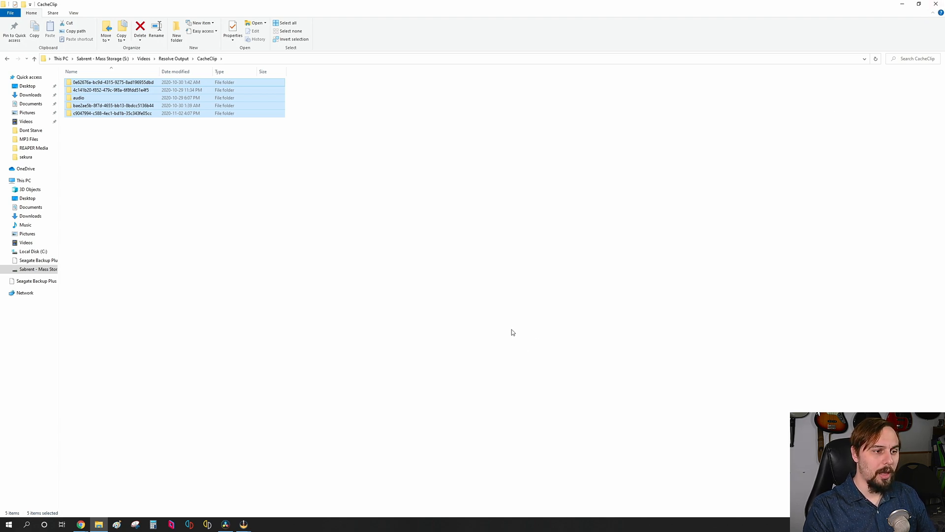
pyautogui.moveTo(916, 11)
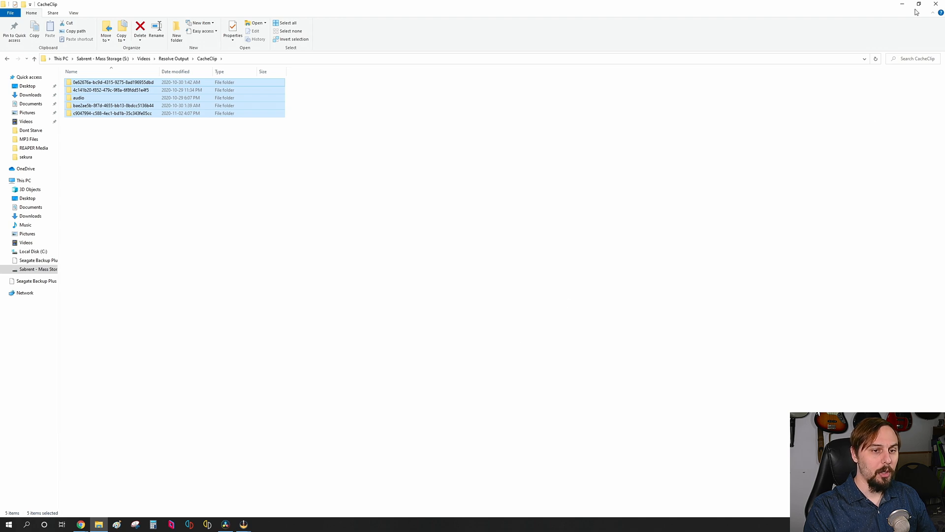
pyautogui.moveTo(745, 208)
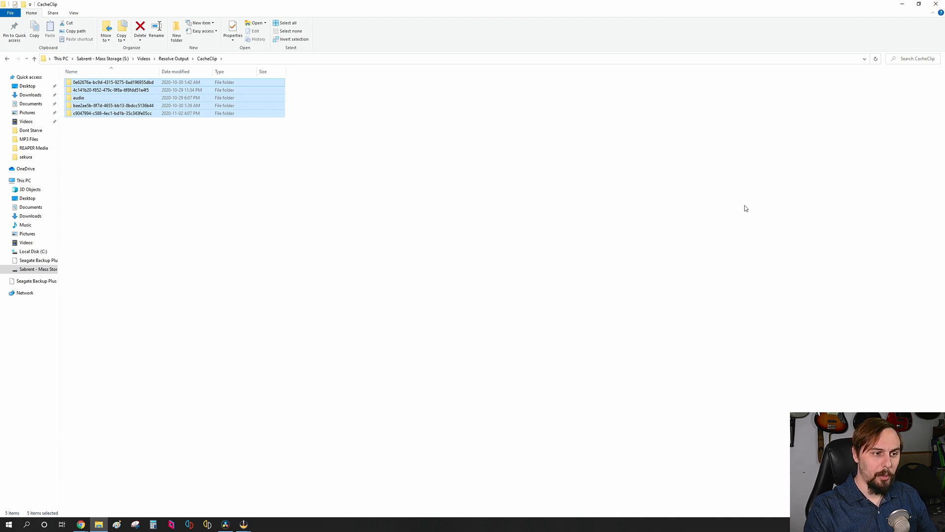
pyautogui.moveTo(755, 190)
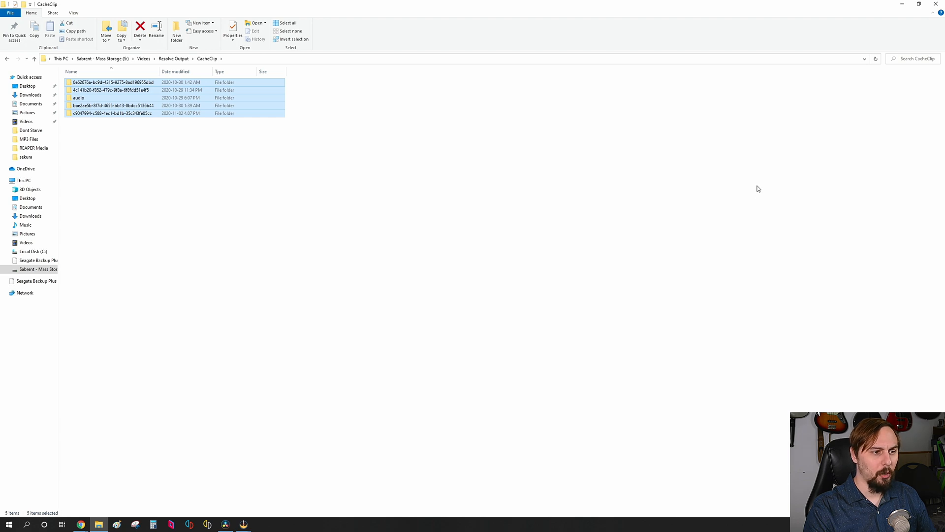
pyautogui.moveTo(774, 166)
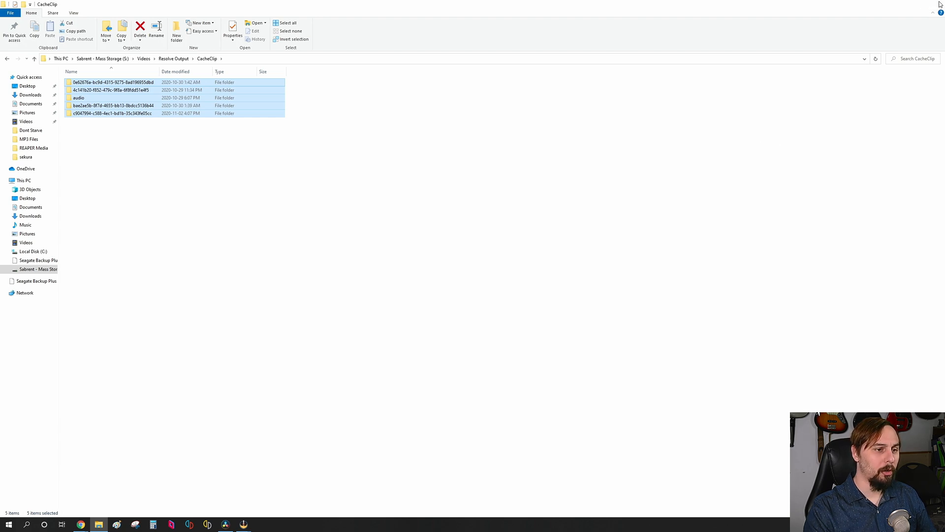
pyautogui.click(226, 523)
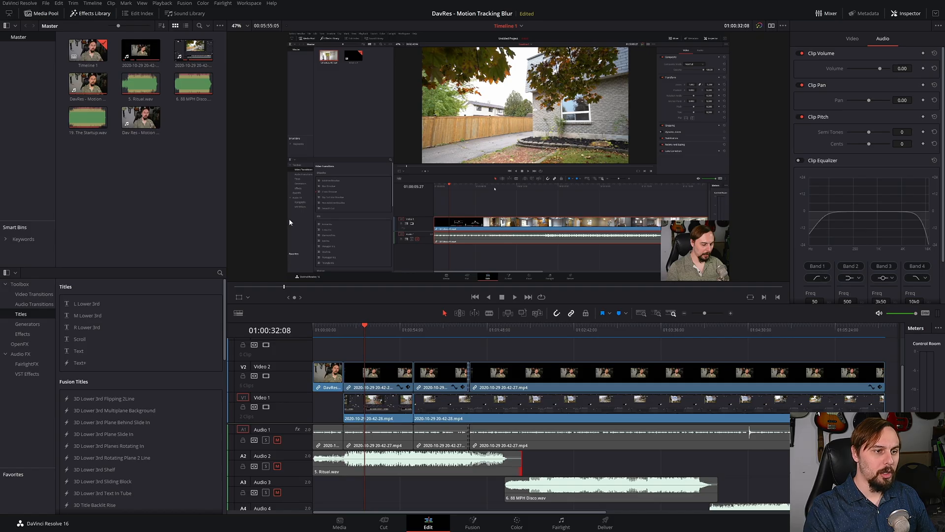
pyautogui.click(161, 3)
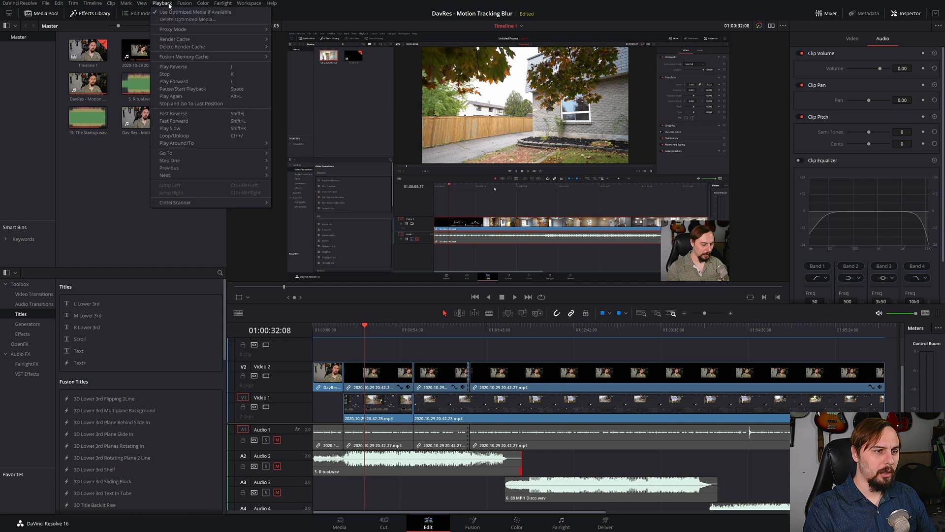
pyautogui.moveTo(195, 53)
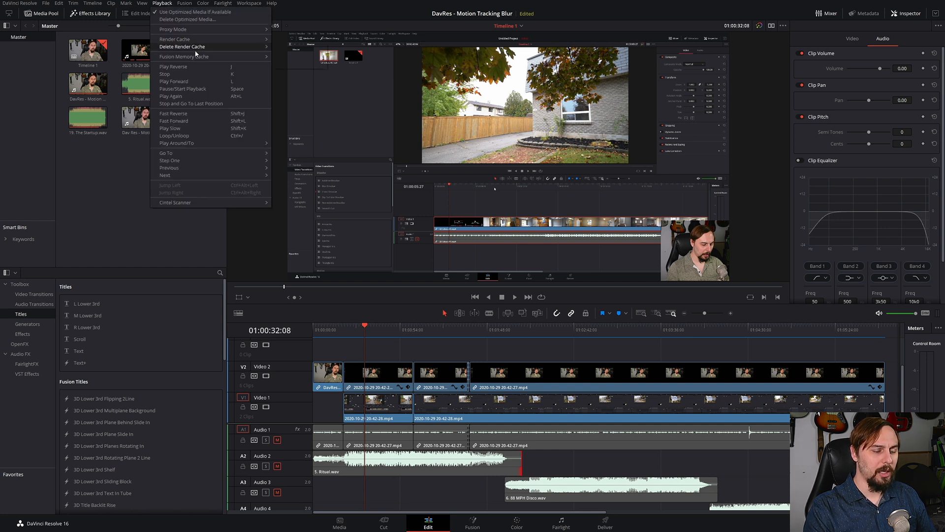
pyautogui.click(181, 47)
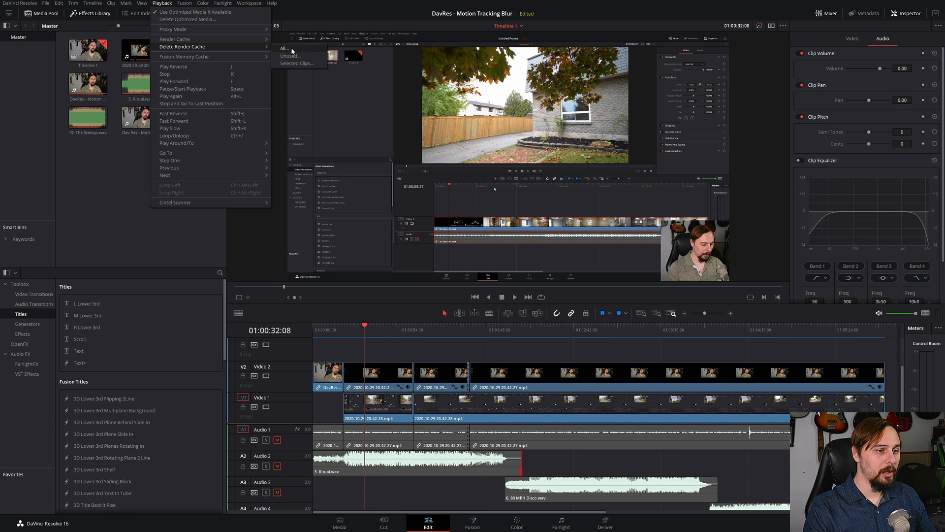
pyautogui.moveTo(295, 63)
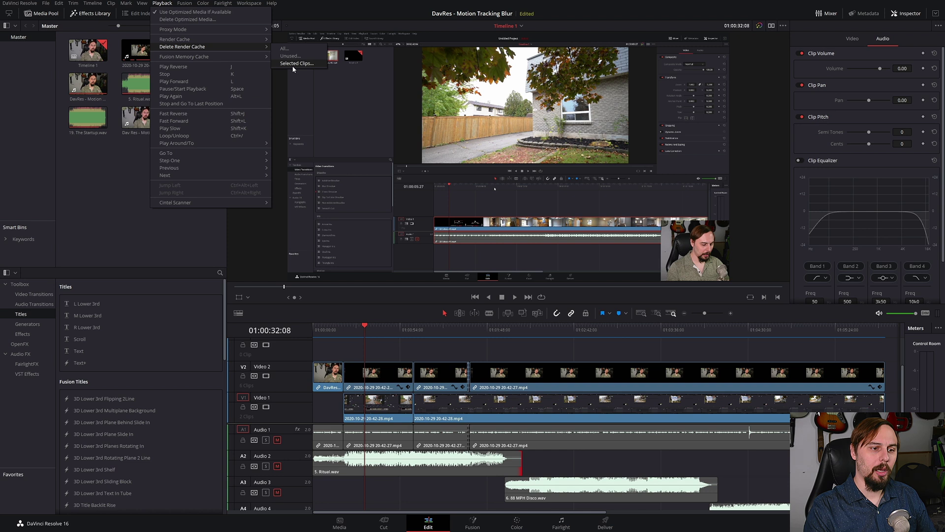
pyautogui.moveTo(111, 239)
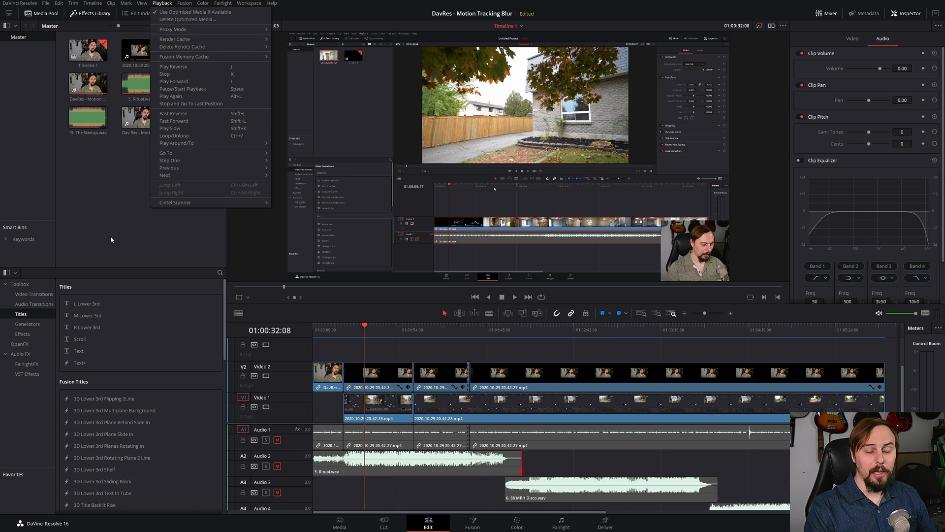
pyautogui.click(125, 253)
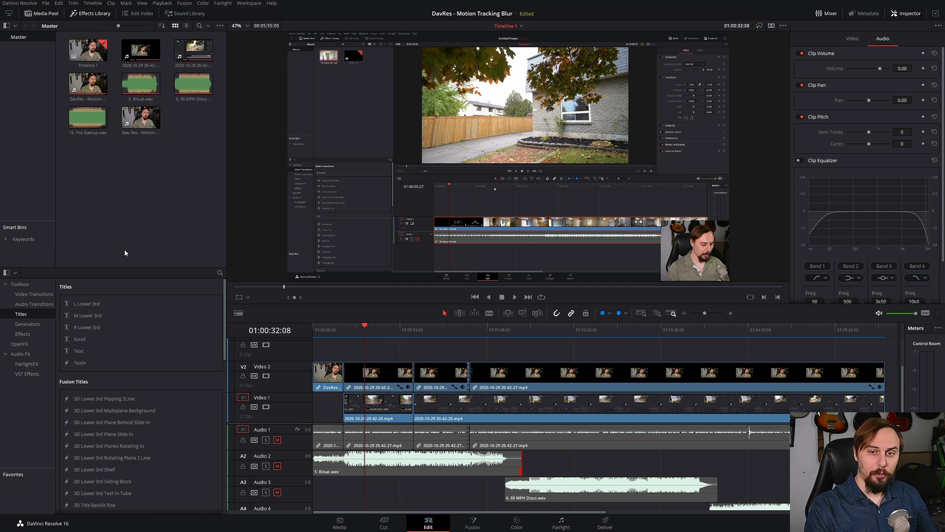